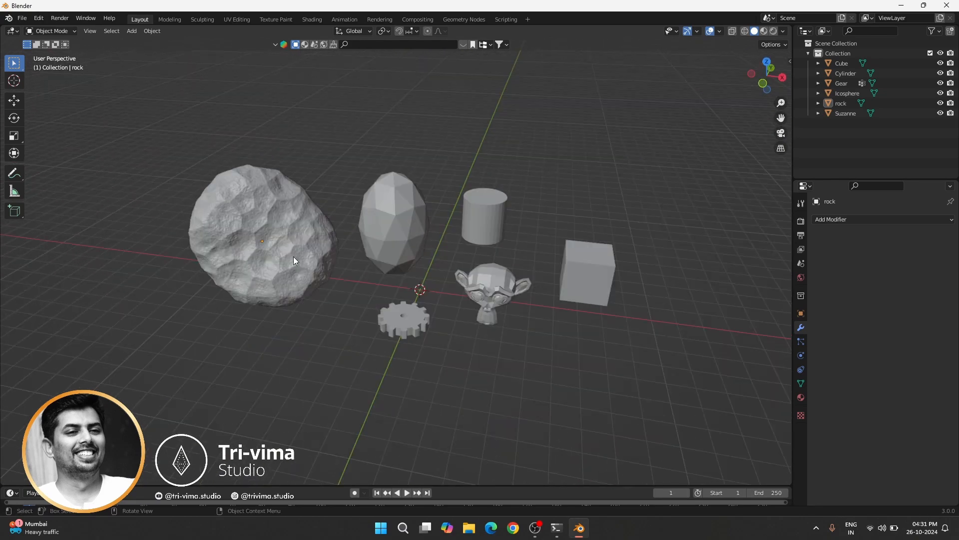
mouse_move(261, 270)
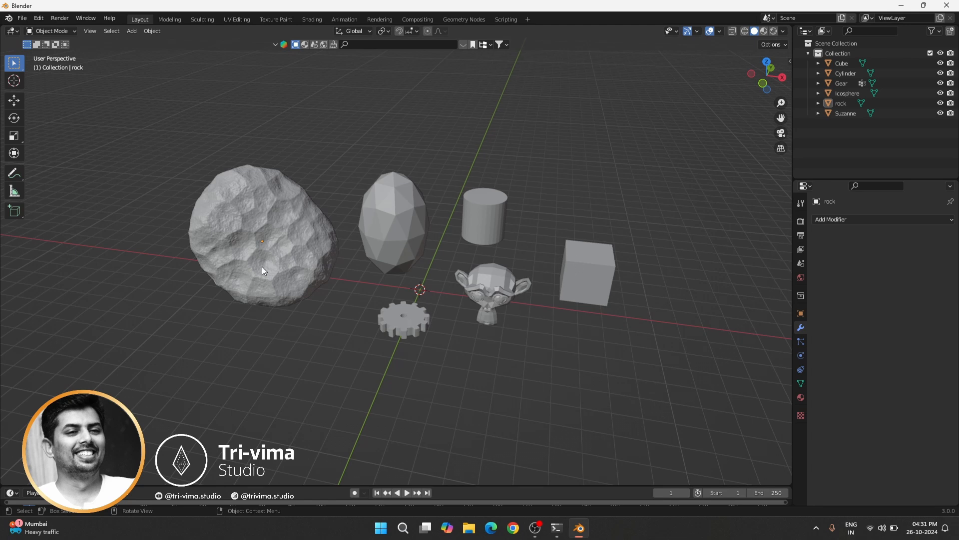
Select the icosphere and cylinder, then reach Blender's Preferences from the Edit menu
left_click(395, 227)
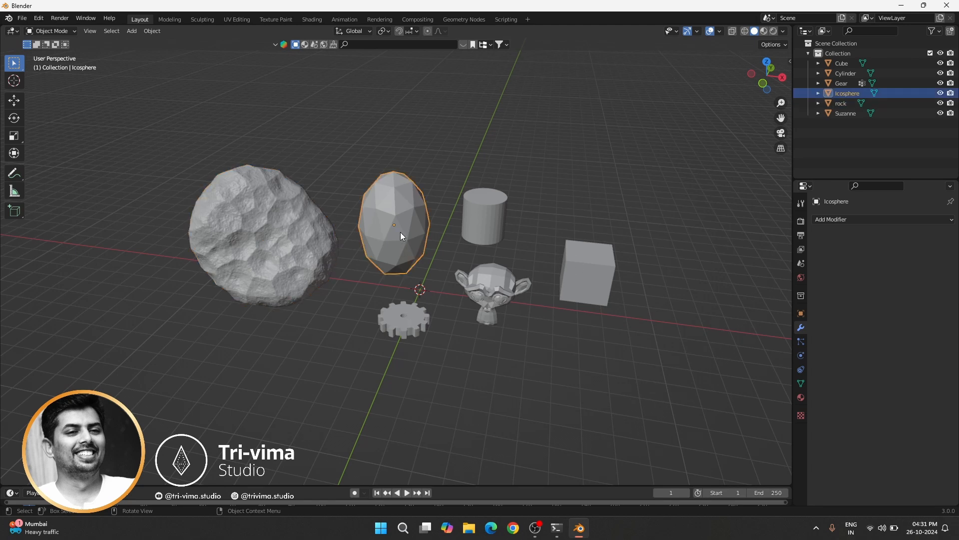
left_click(483, 217)
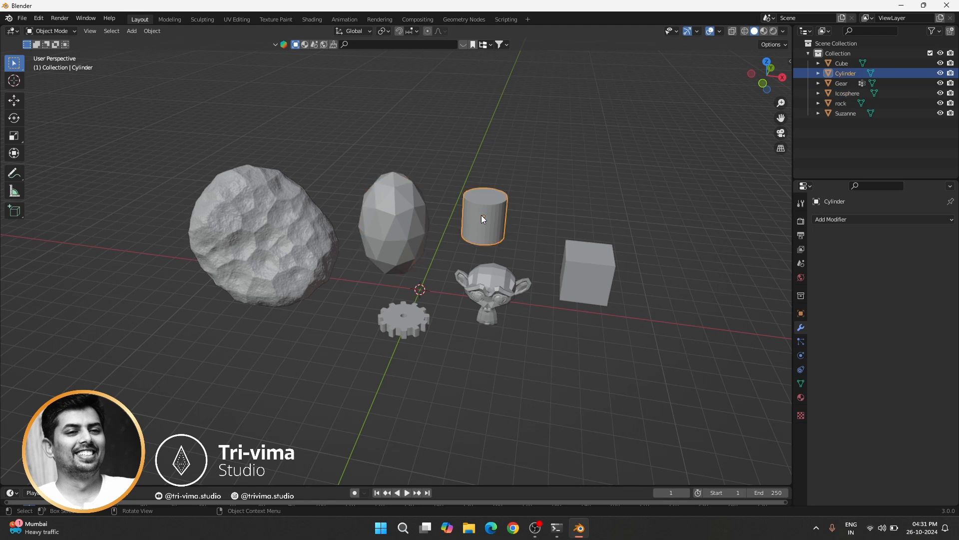
mouse_move(487, 262)
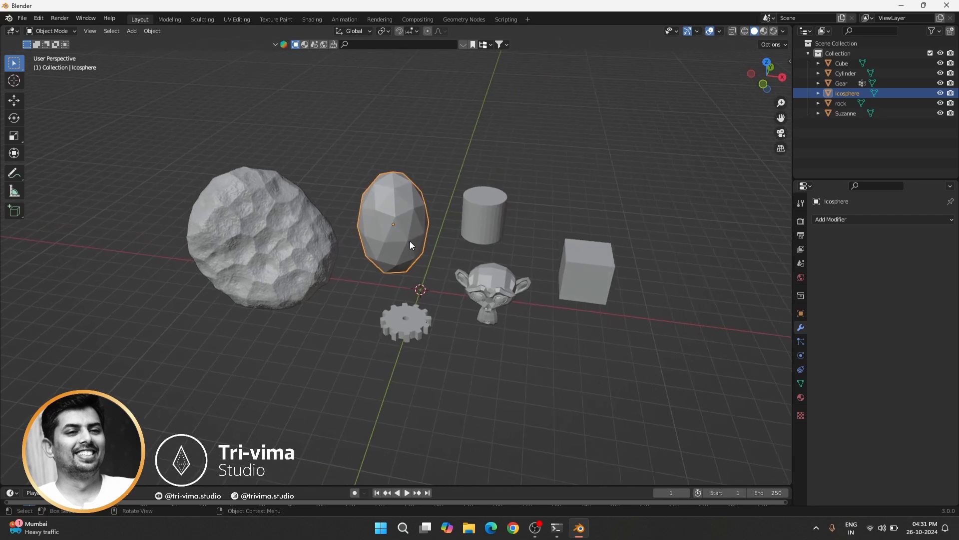
mouse_move(347, 366)
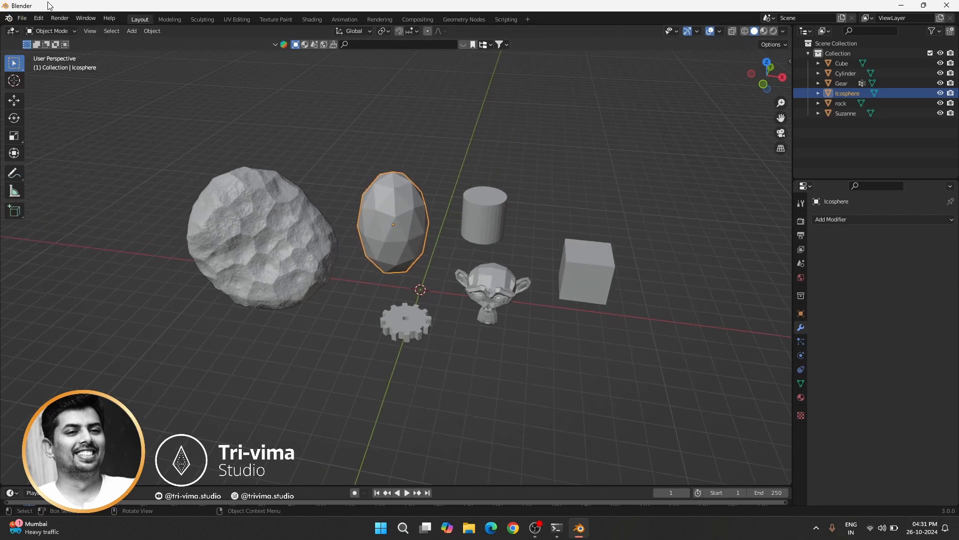
left_click(38, 18)
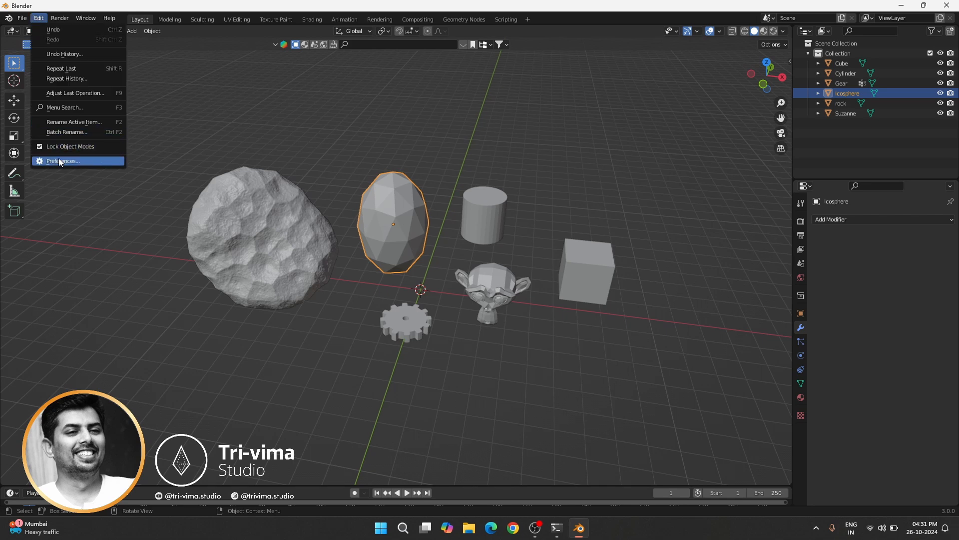
left_click(62, 160)
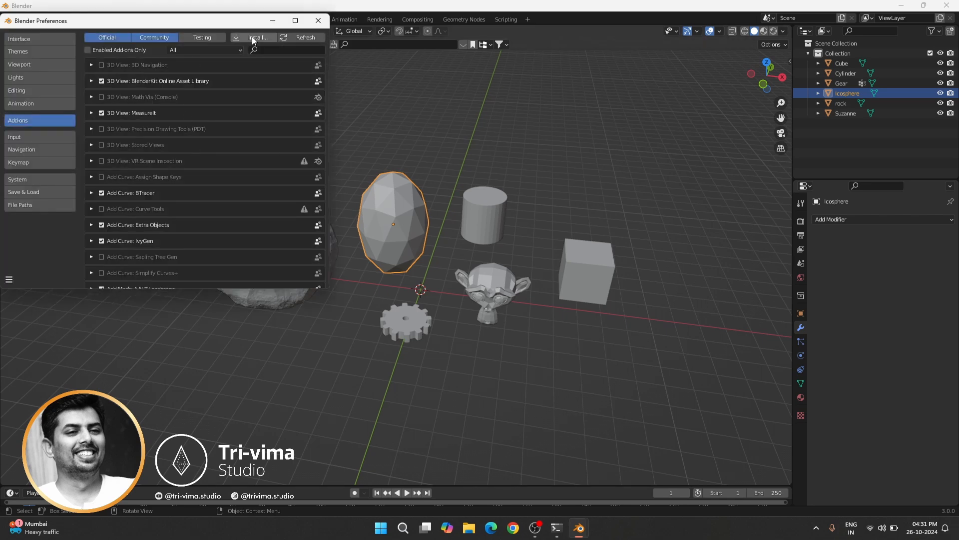
Install the Dimension Master Pro zip file as an add-on
left_click(252, 37)
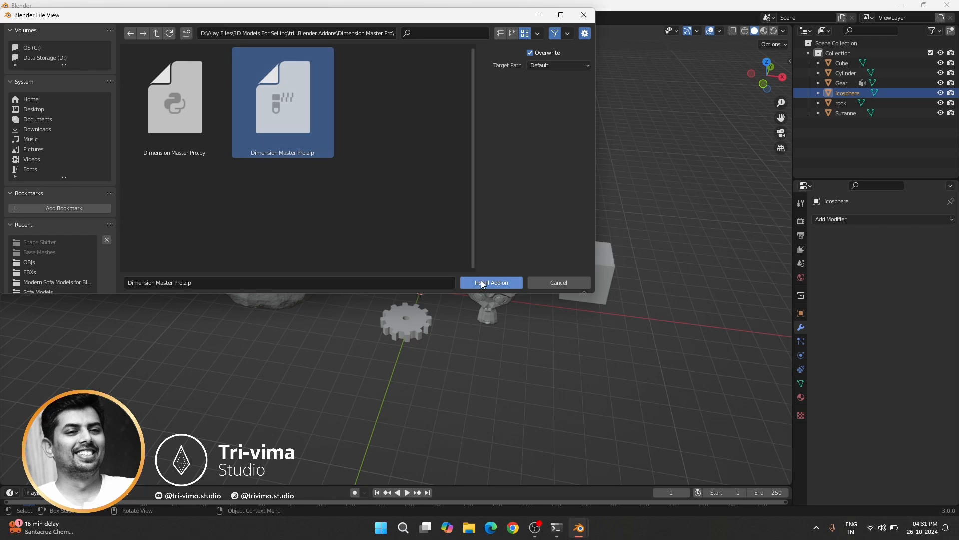
left_click(491, 283)
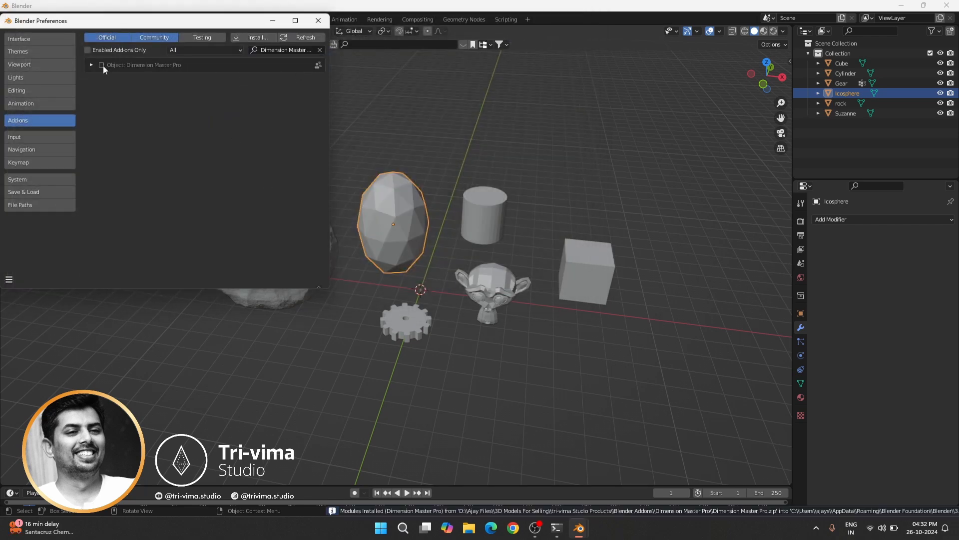
Expand the Dimension Master Pro entry, enable its checkbox and save the preferences
left_click(91, 65)
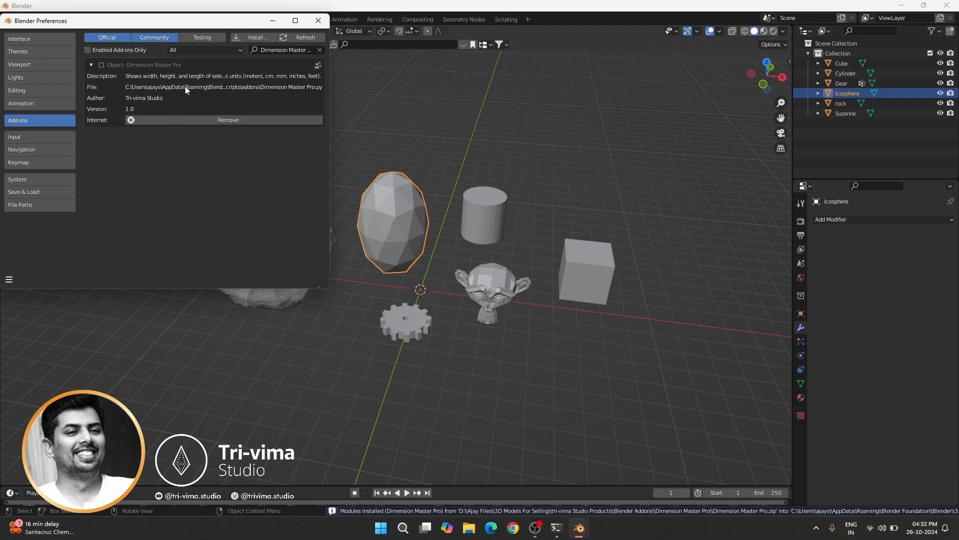
mouse_move(331, 178)
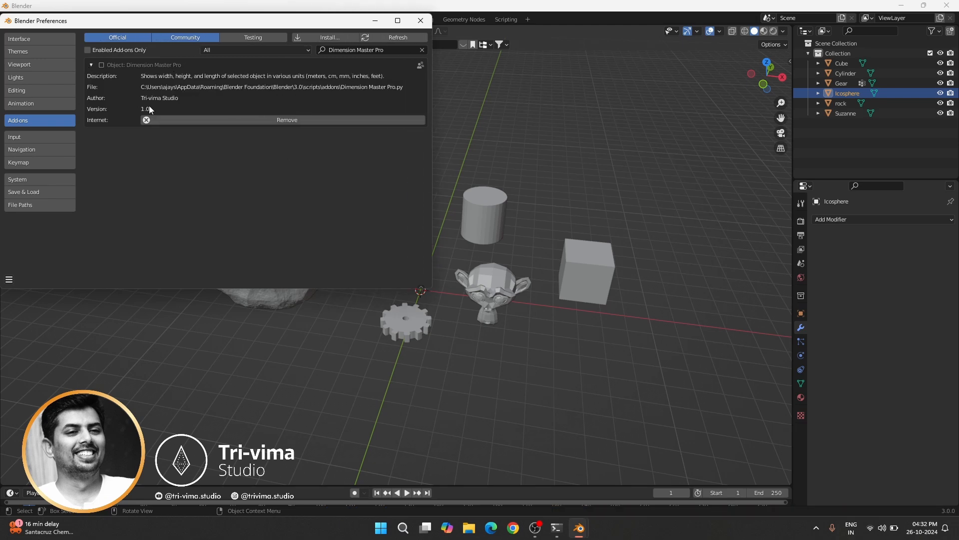
mouse_move(184, 83)
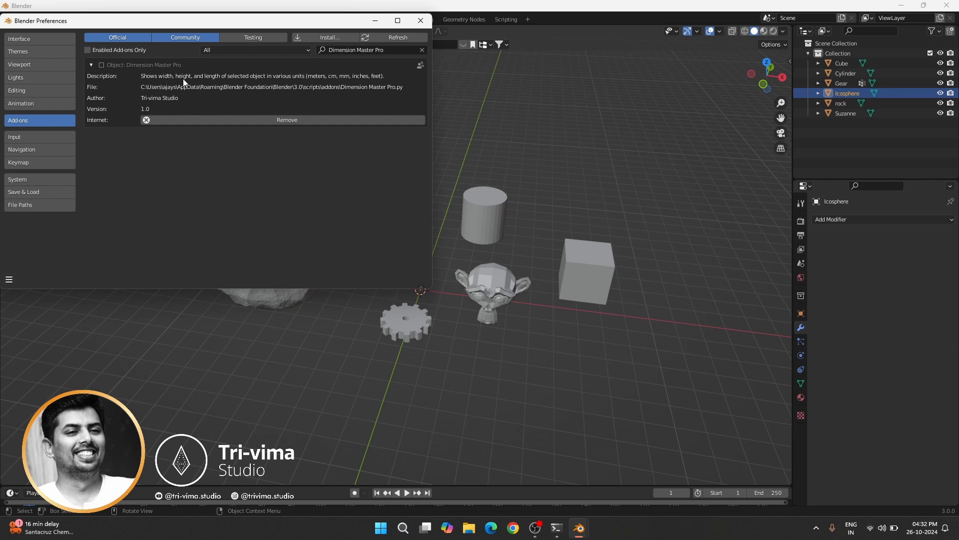
mouse_move(245, 84)
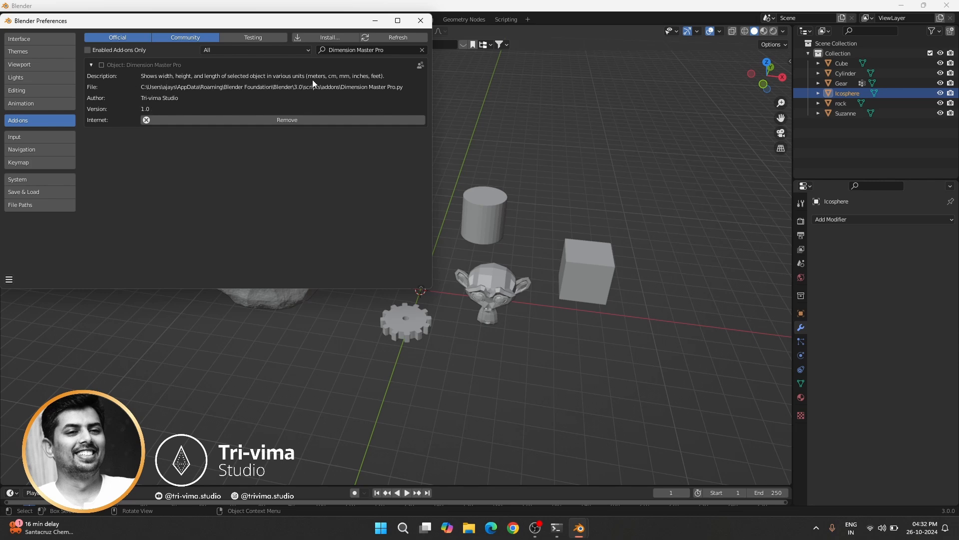
mouse_move(337, 86)
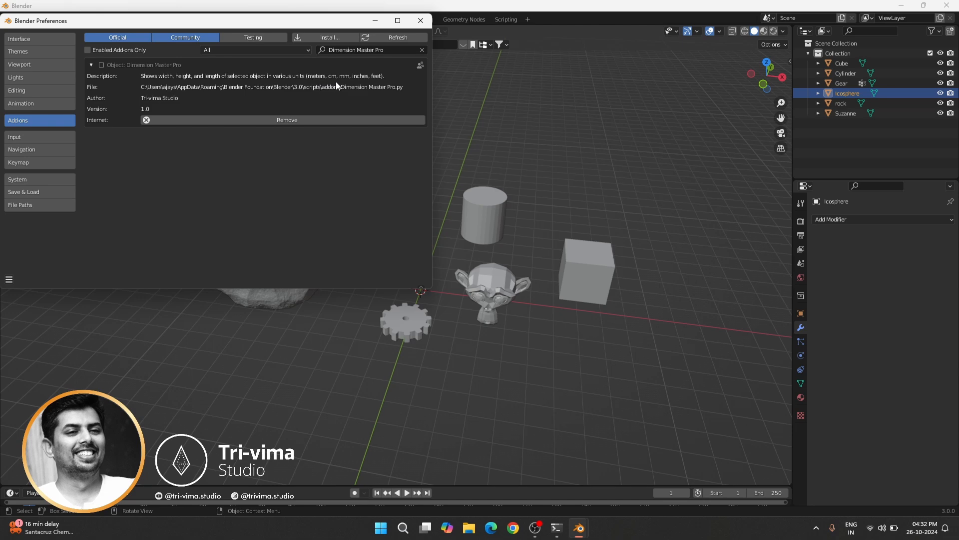
mouse_move(361, 83)
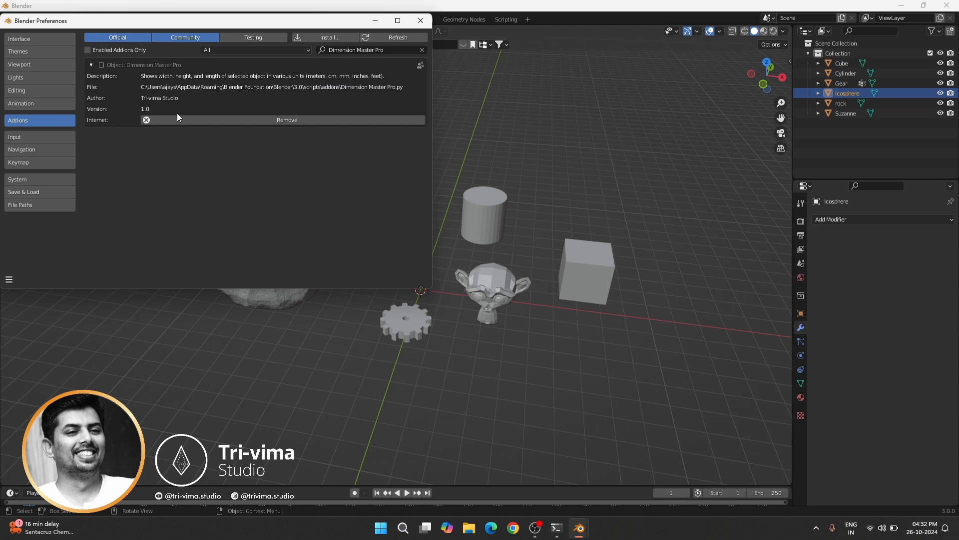
left_click(9, 280)
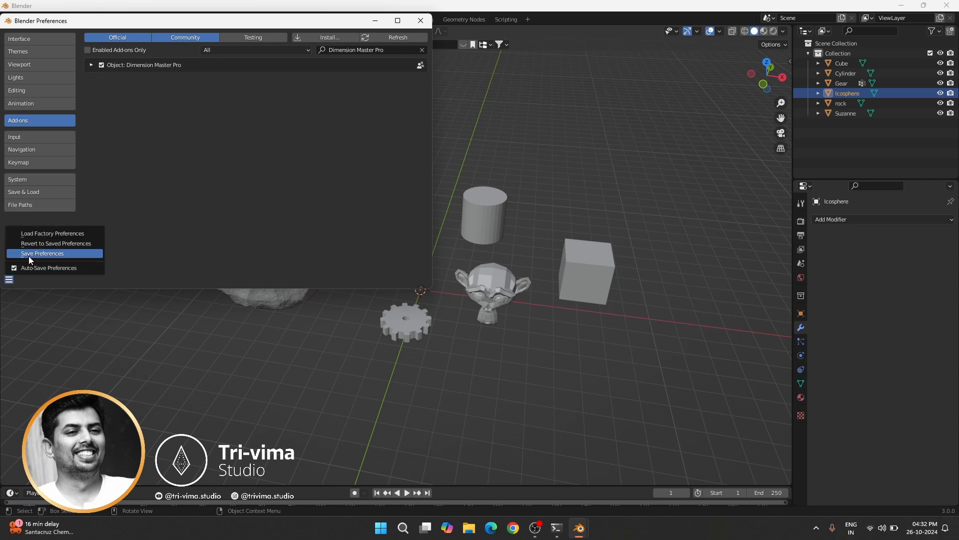
left_click(42, 253)
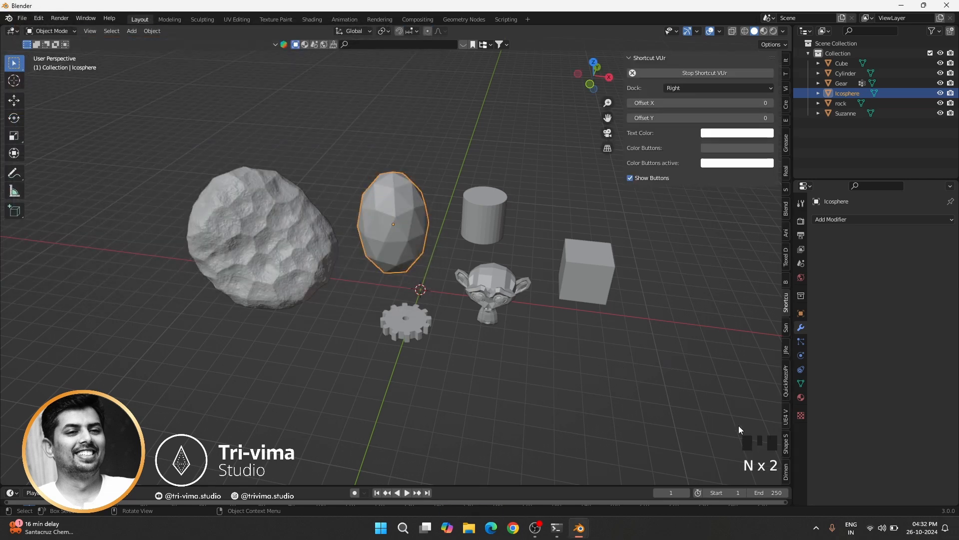
Show the add-on's Object Dimensions panel with Meters kept as the display unit
left_click(787, 471)
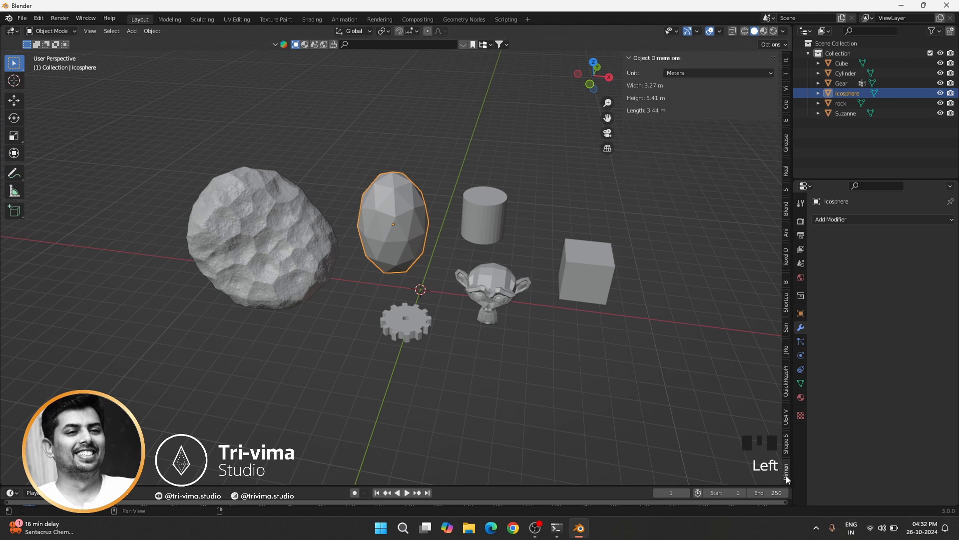
mouse_move(323, 257)
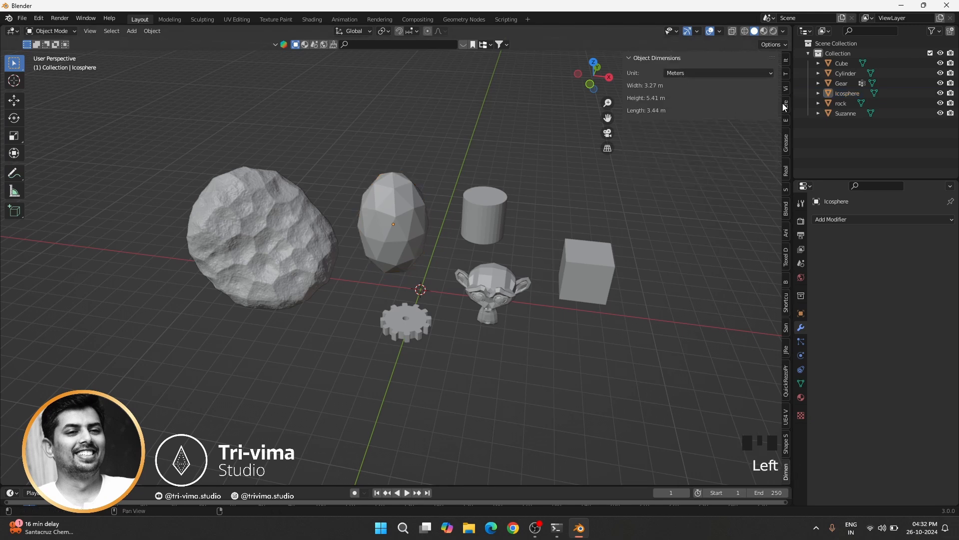
left_click(717, 73)
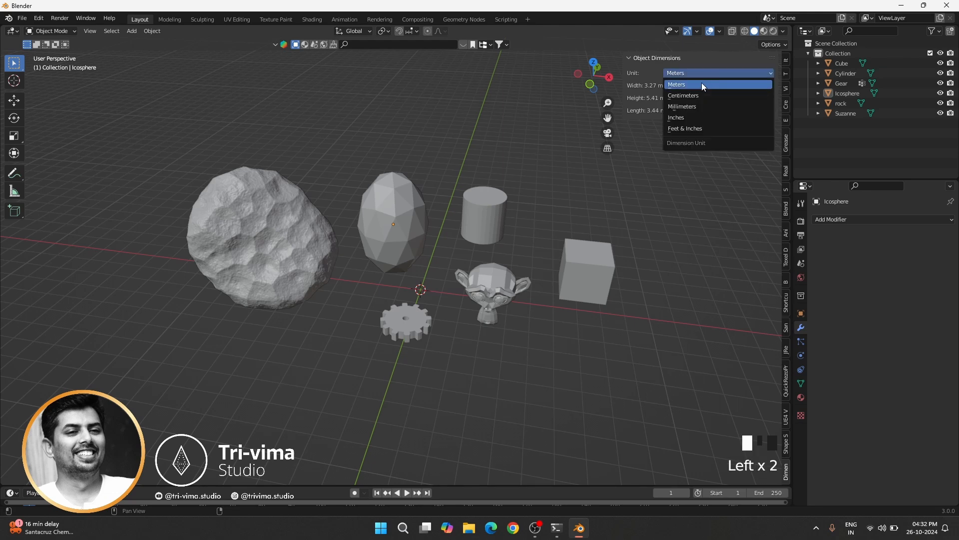
left_click(677, 84)
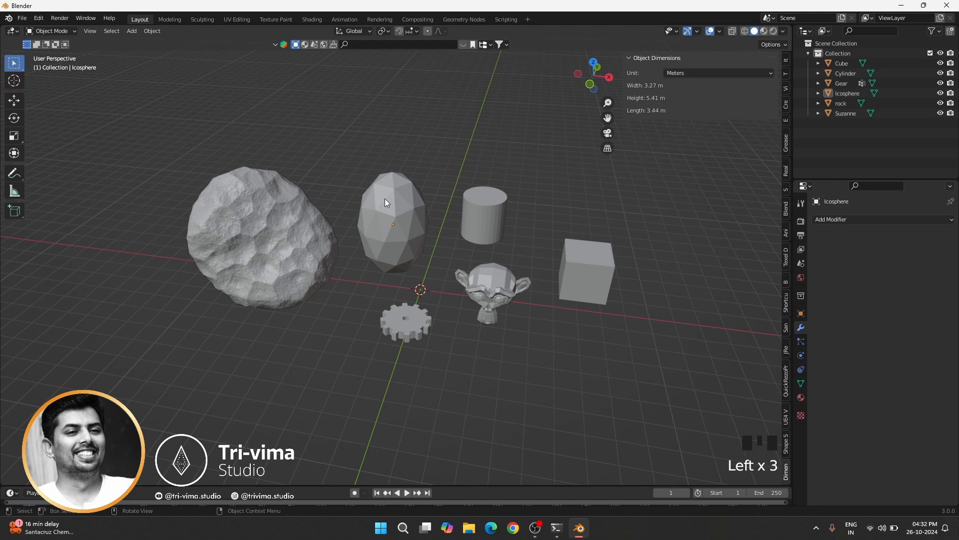
mouse_move(420, 227)
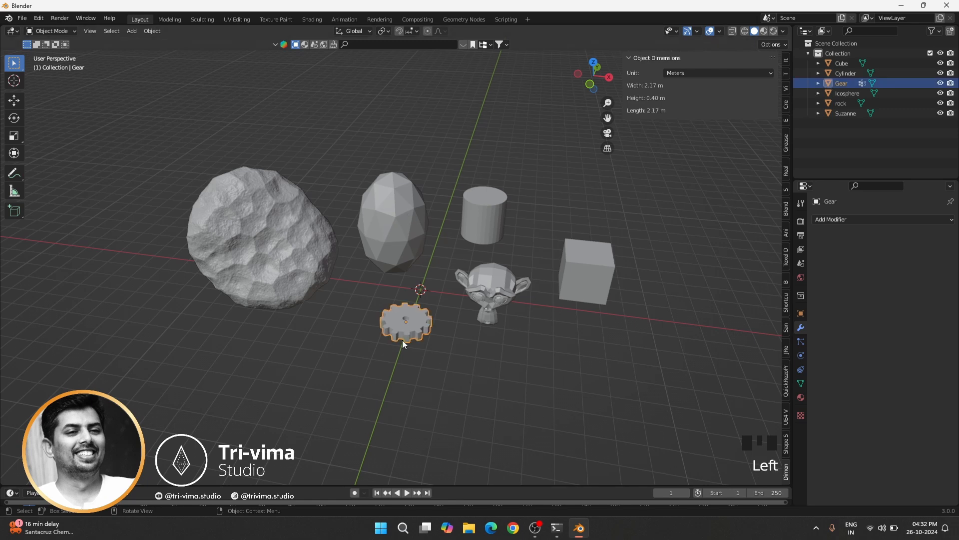
mouse_move(634, 93)
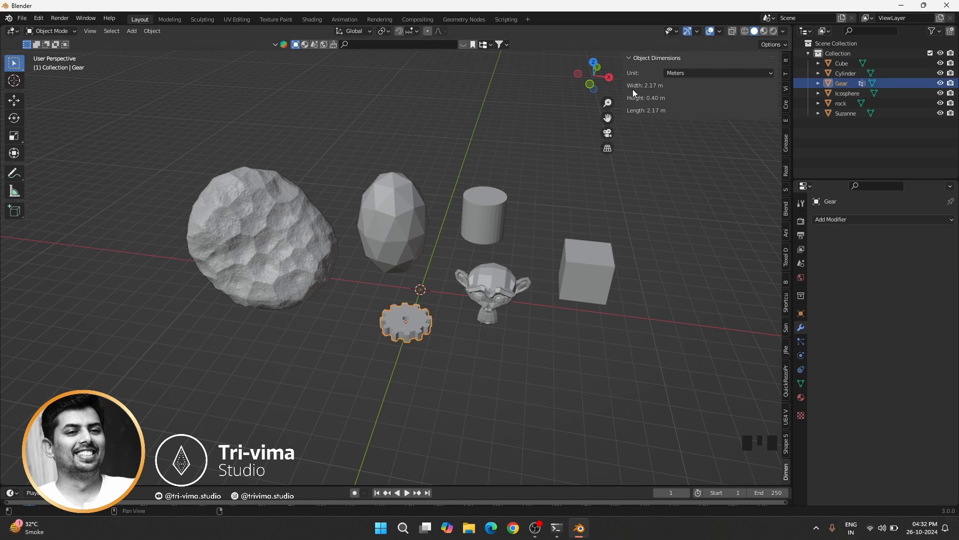
mouse_move(639, 115)
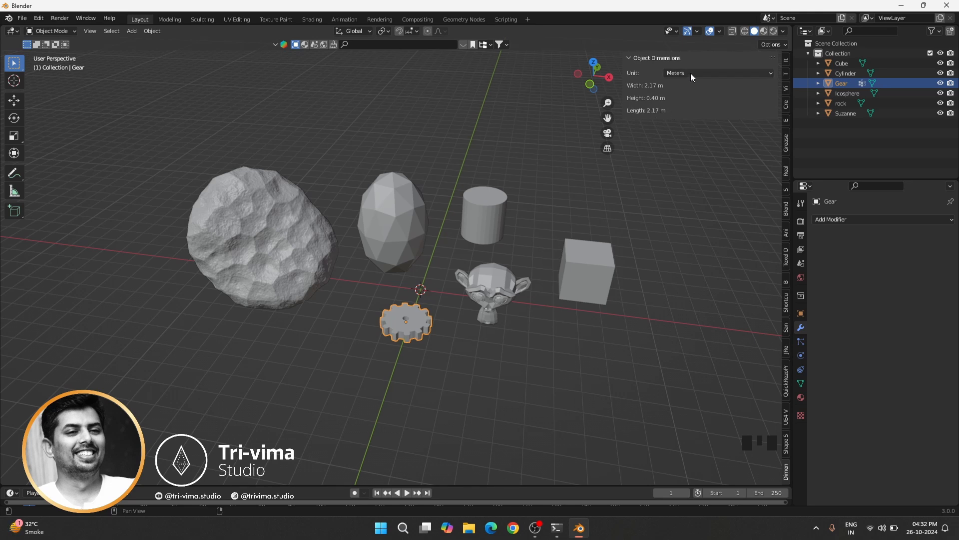
Cycle the unit through Centimeters, Millimeters and Inches, ending on Feet & Inches
left_click(715, 73)
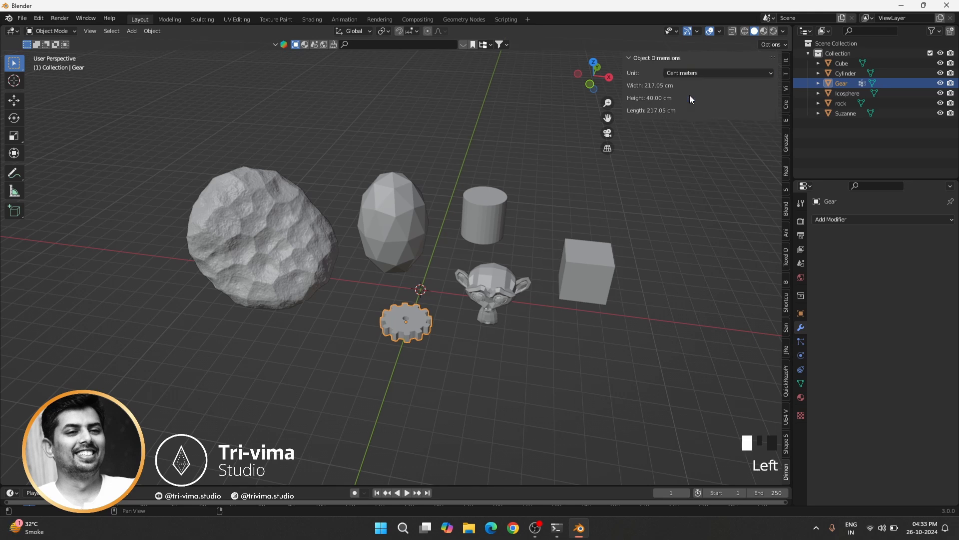
left_click(715, 73)
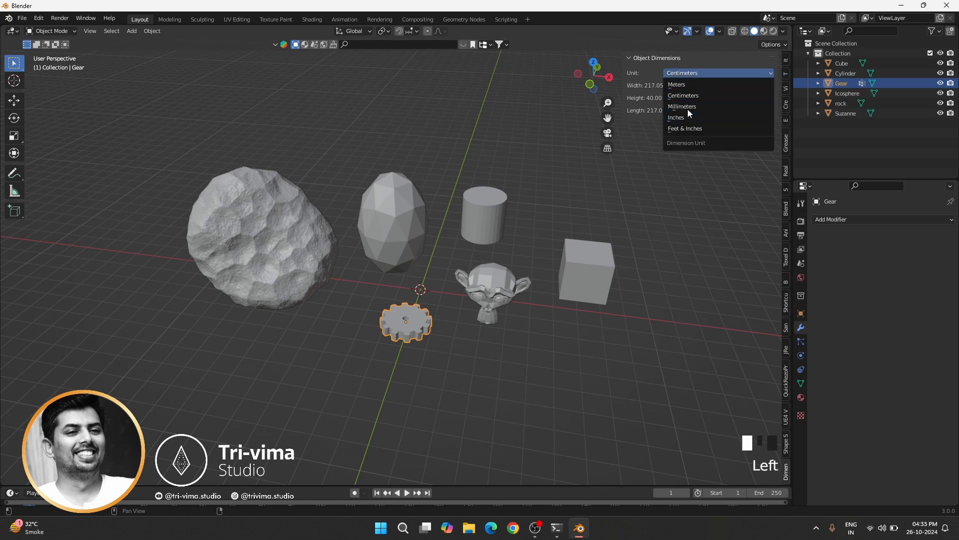
left_click(680, 107)
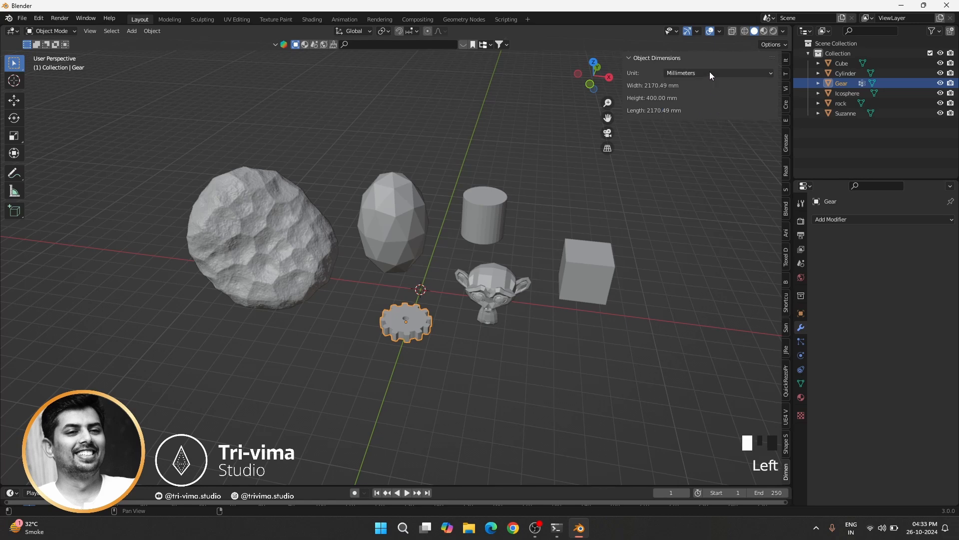
left_click(701, 73)
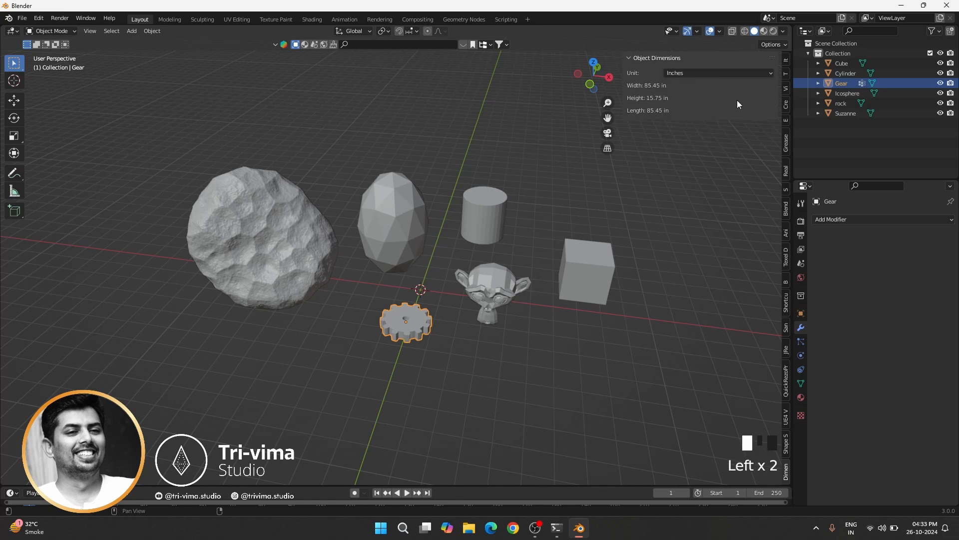
left_click(718, 73)
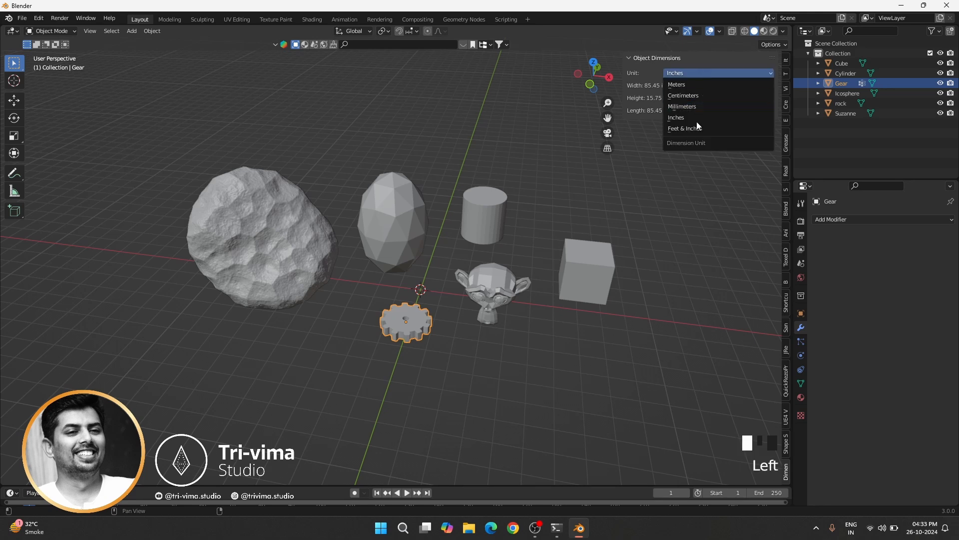
left_click(684, 129)
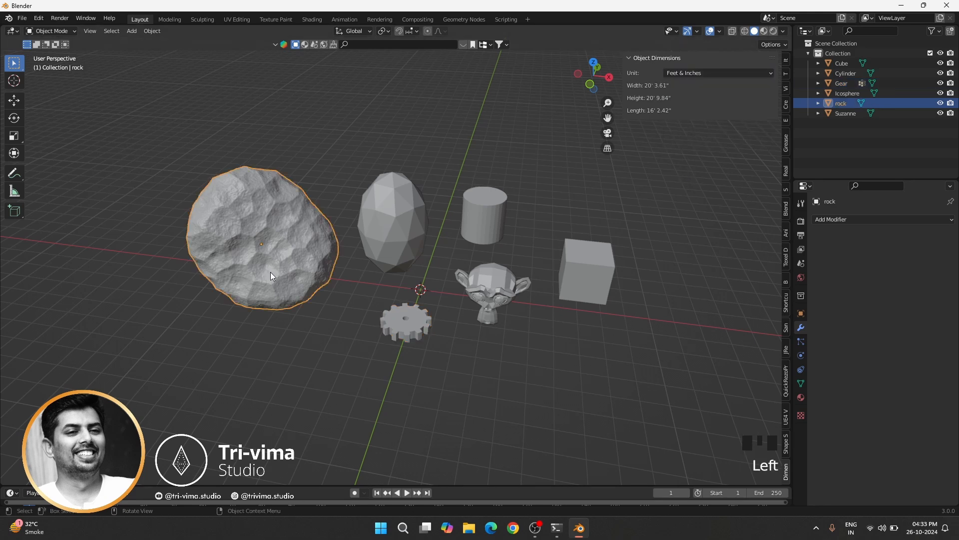
Select the cylinder, then the cube, to read their feet-and-inches dimensions (6' 6.74")
left_click(484, 214)
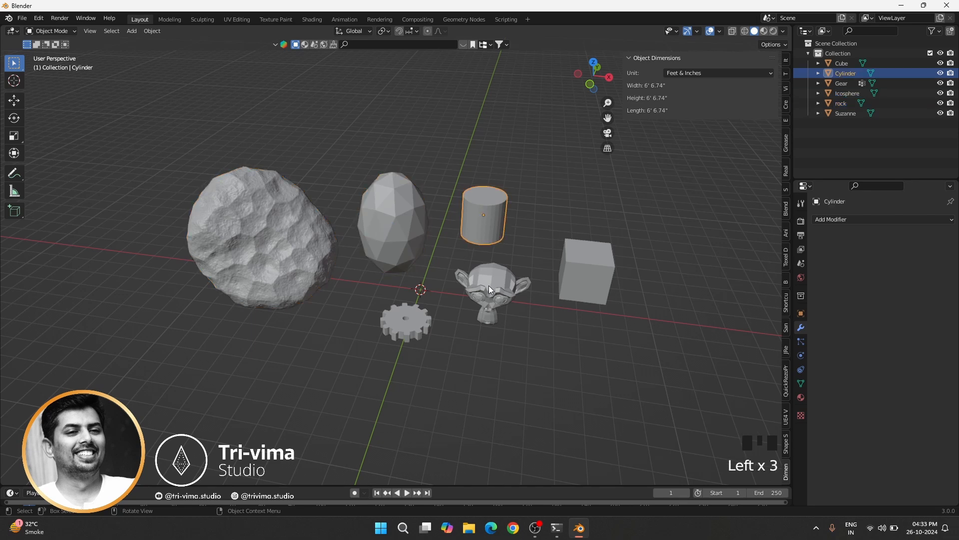
left_click(585, 271)
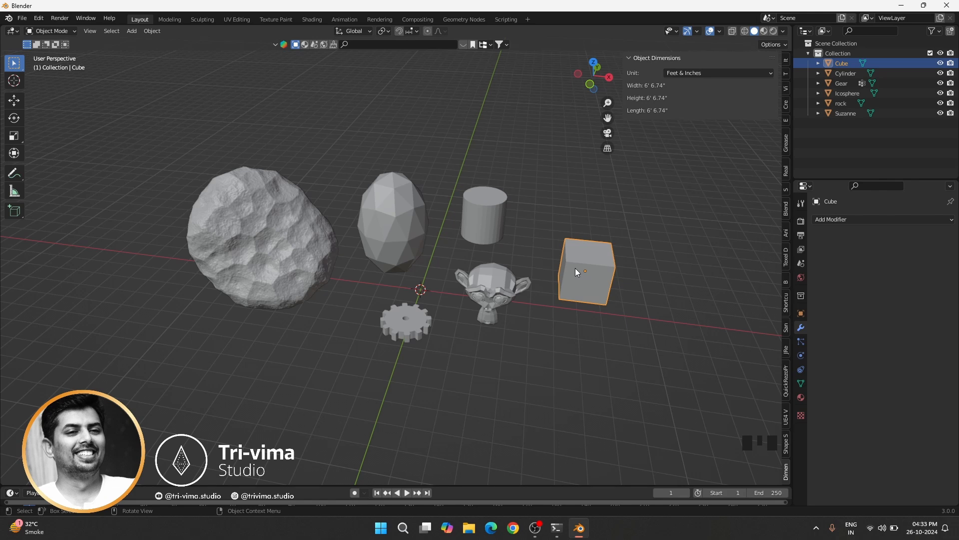
mouse_move(564, 282)
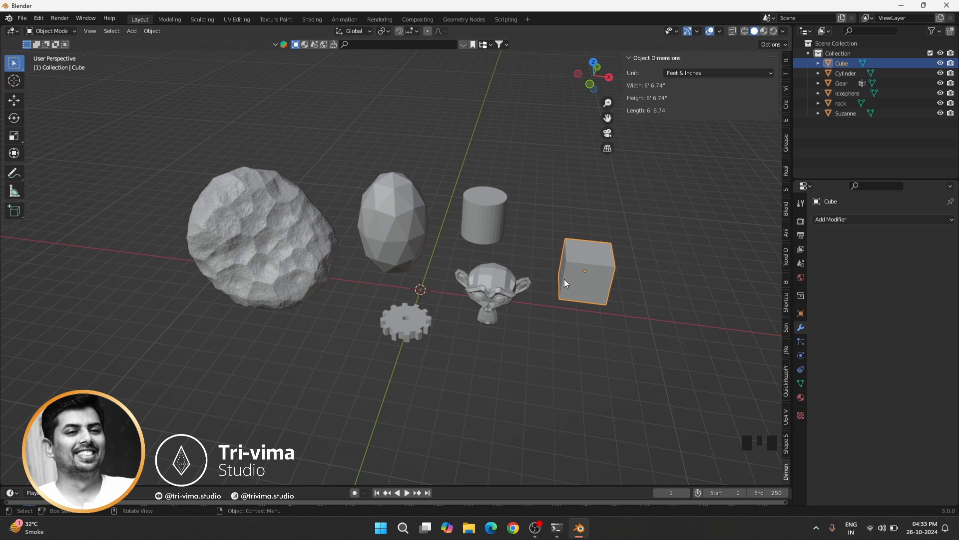
mouse_move(641, 99)
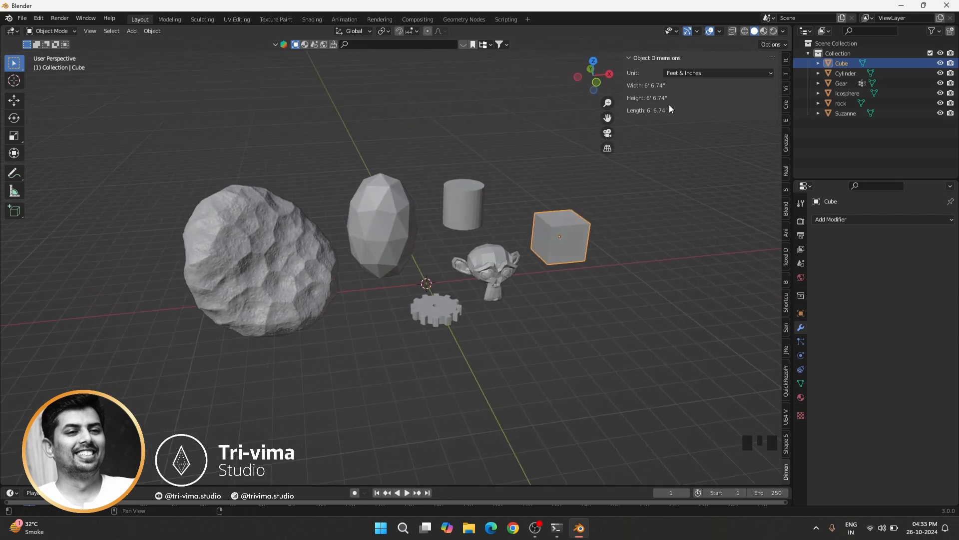
mouse_move(714, 73)
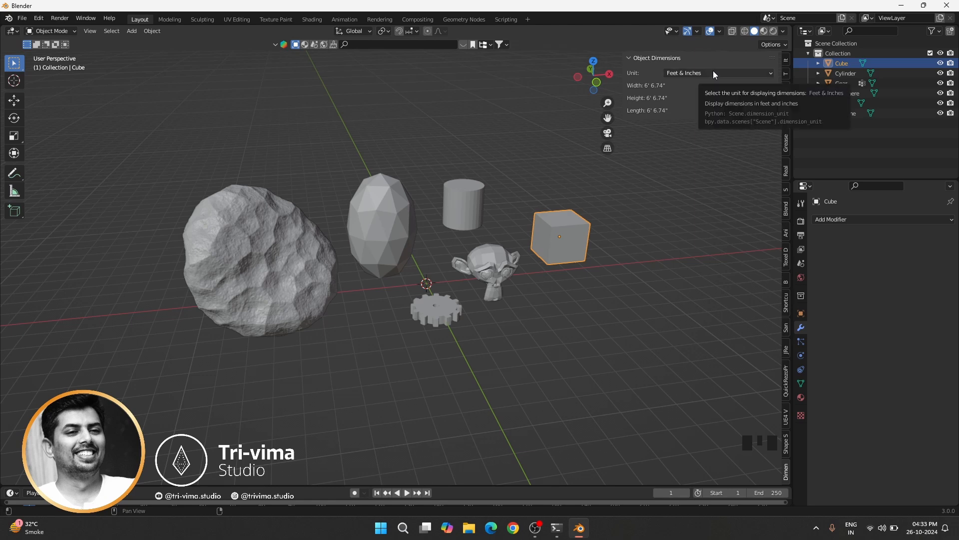